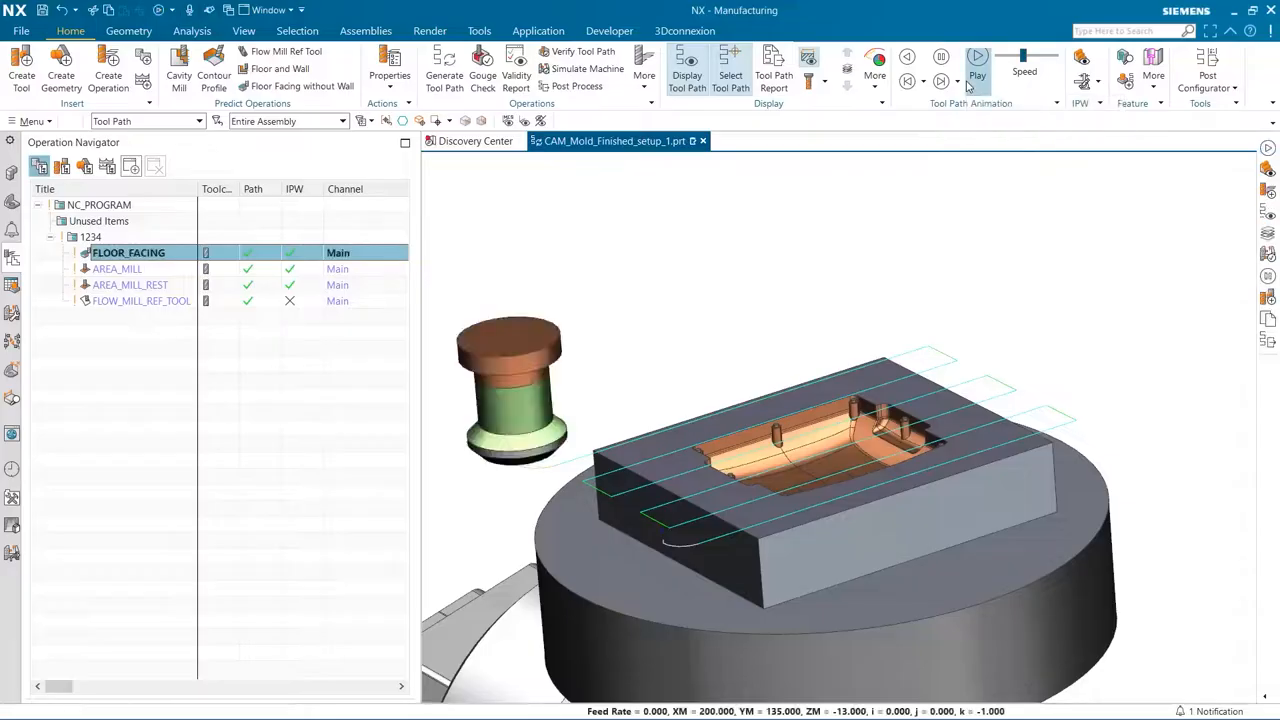
# Step: Replay the FLOOR_FACING tool path animation across the mold block's top face, then stop it
pyautogui.click(977, 57)
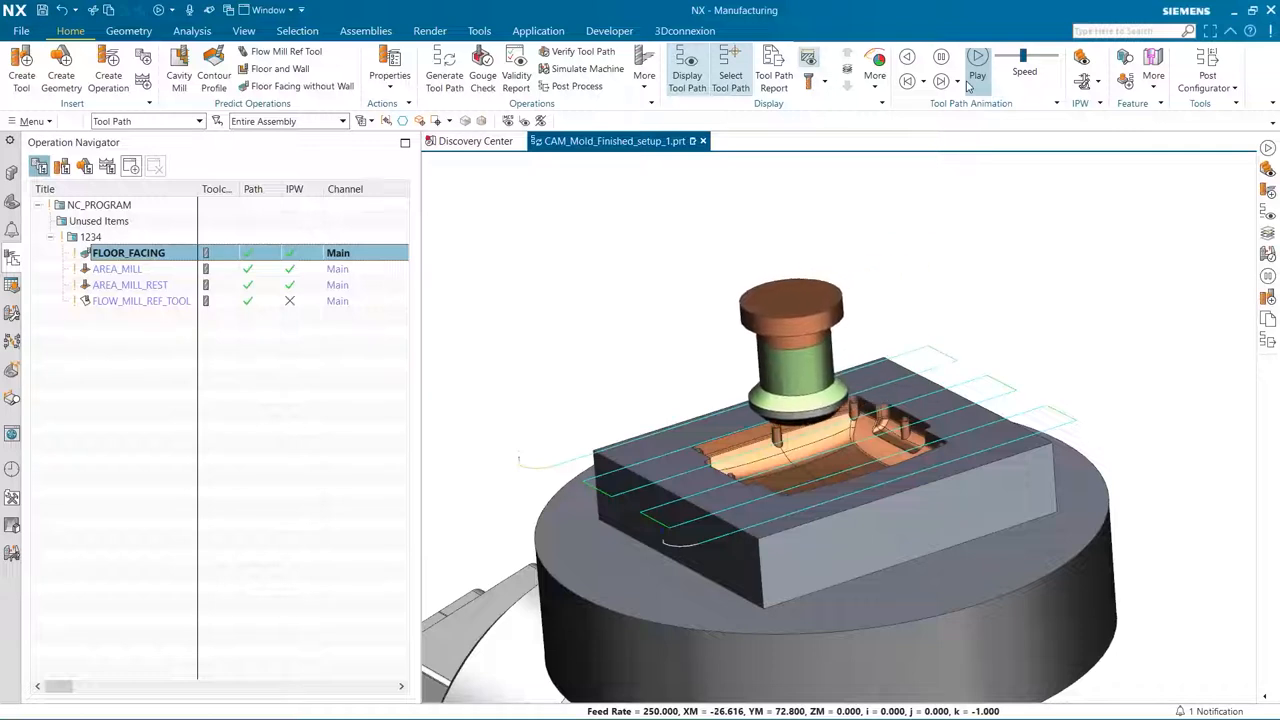
pyautogui.click(977, 57)
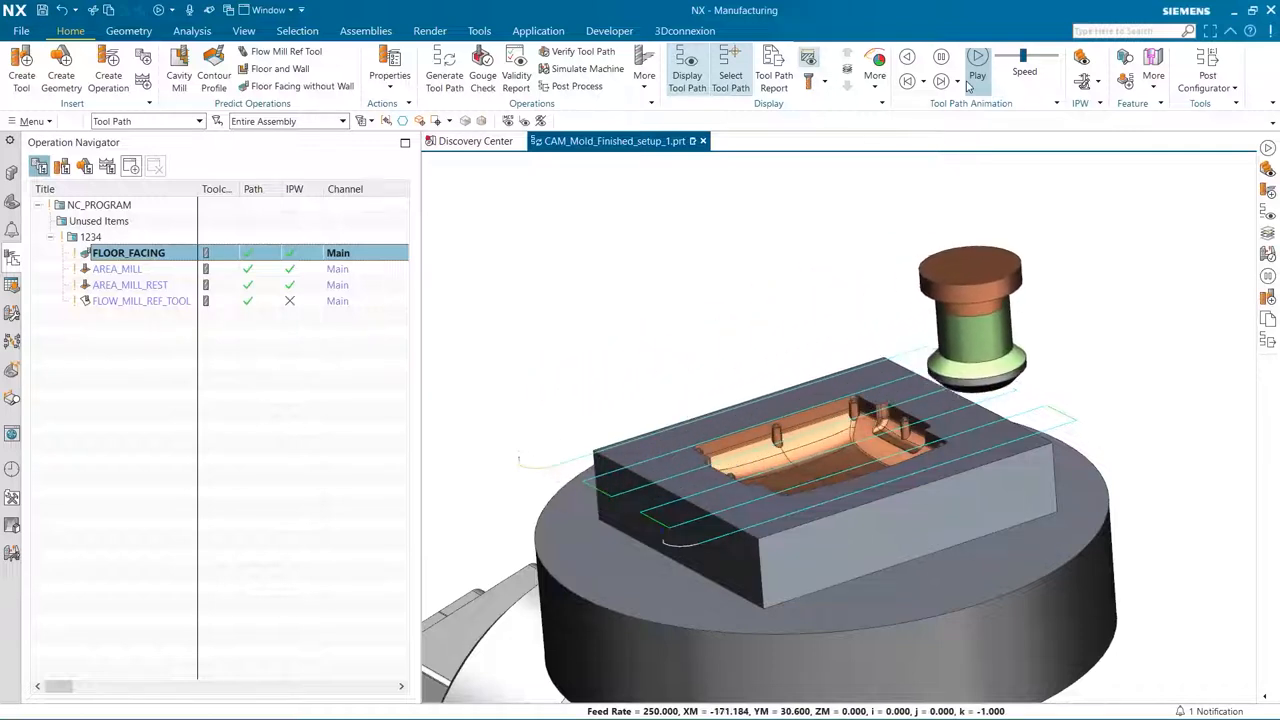
pyautogui.click(977, 57)
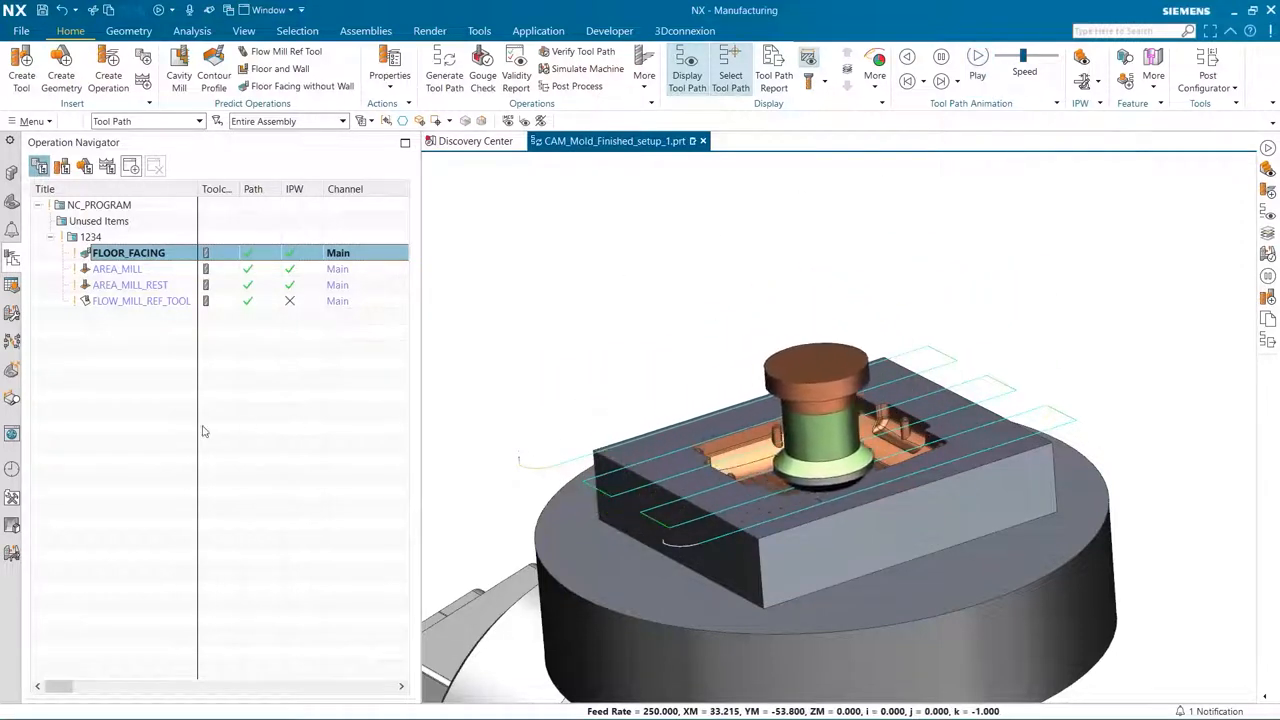
# Step: Select AREA_MILL in the Operation Navigator to show its cavity toolpath
pyautogui.click(117, 268)
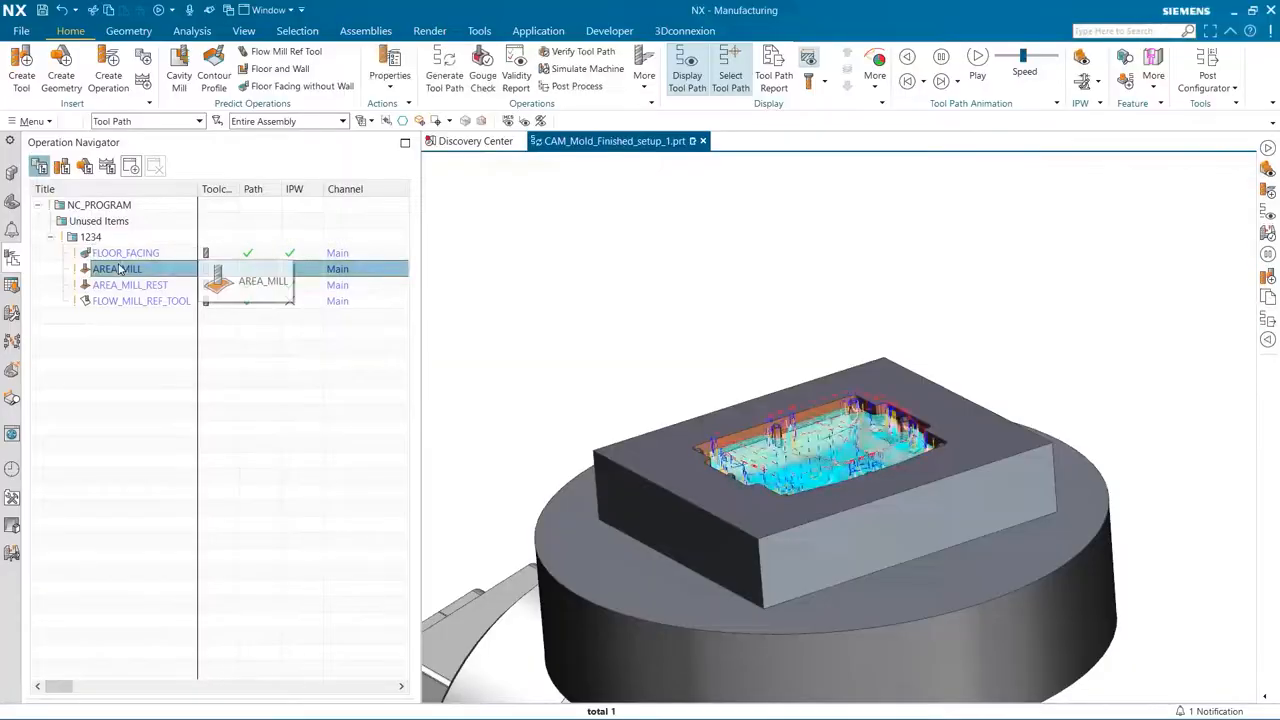